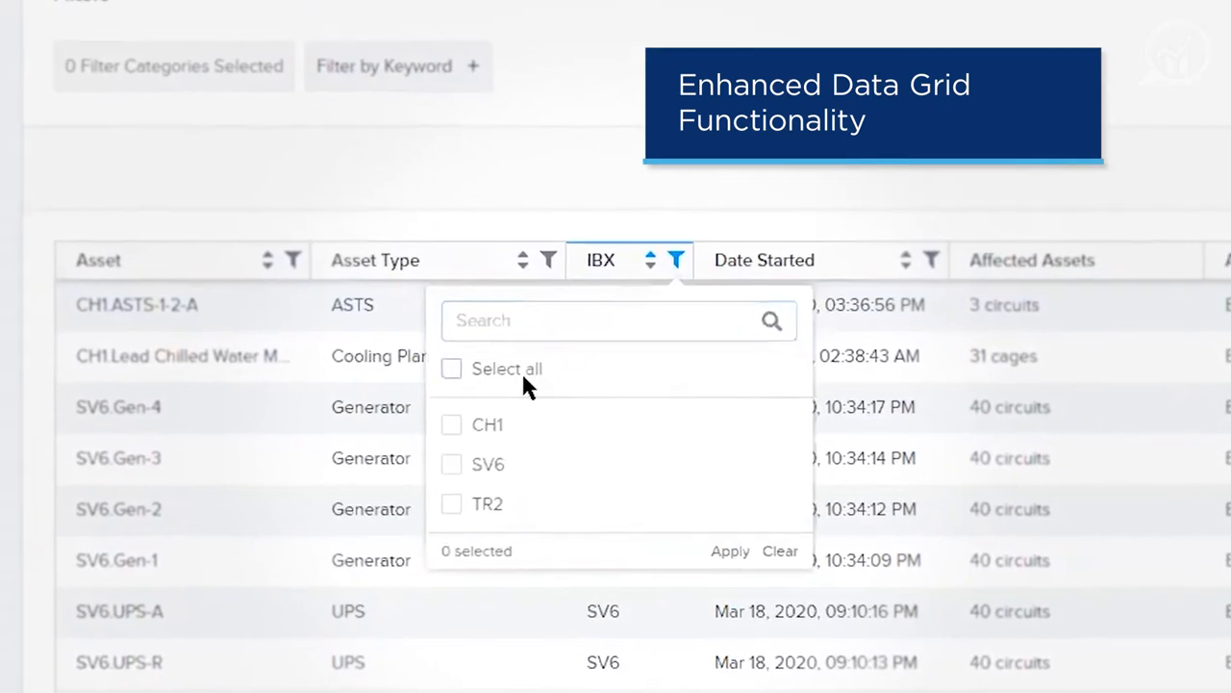
# Filter maintenance scripts by keyword ASTS and open the CH2 ASTS script.
pyautogui.click(450, 425)
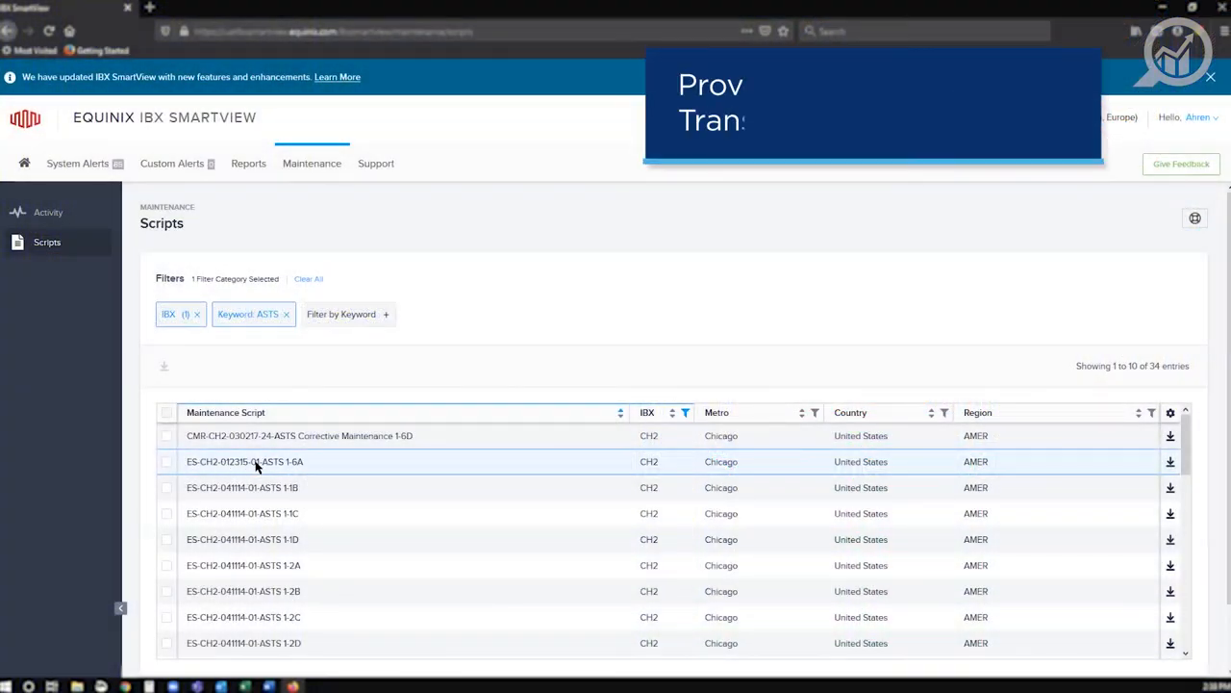
pyautogui.click(244, 461)
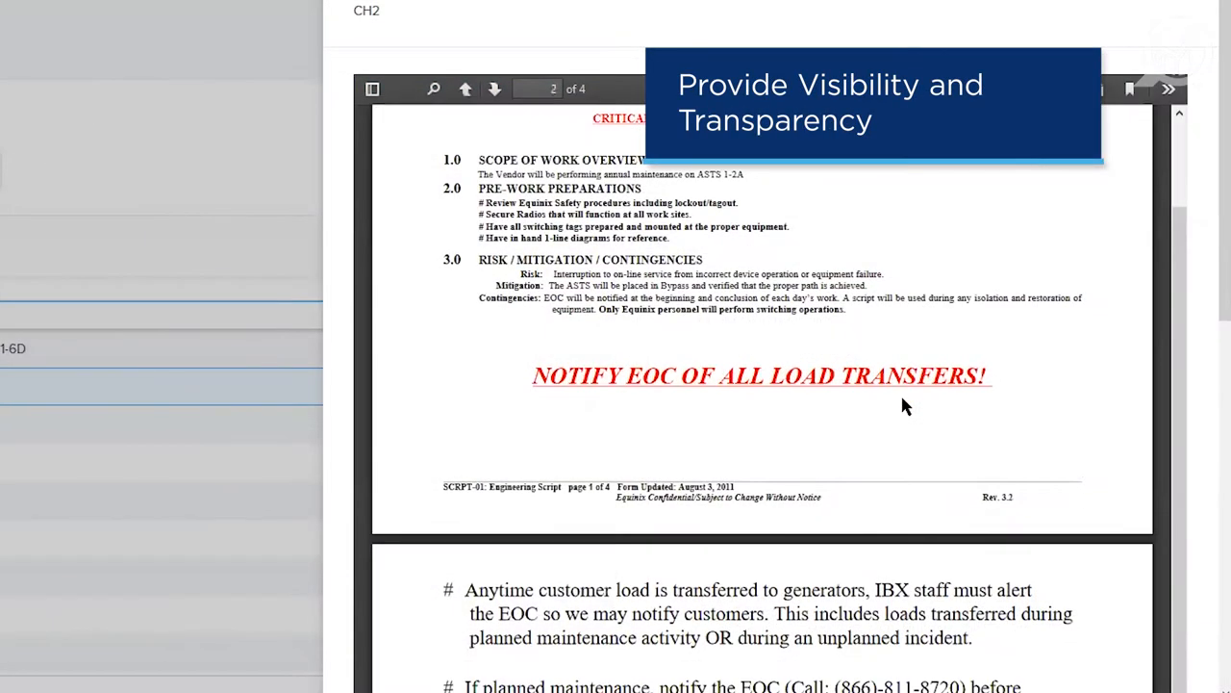
# Scroll through the script's scope of work, pre-work preparations and risk contingencies.
pyautogui.scroll(-3)
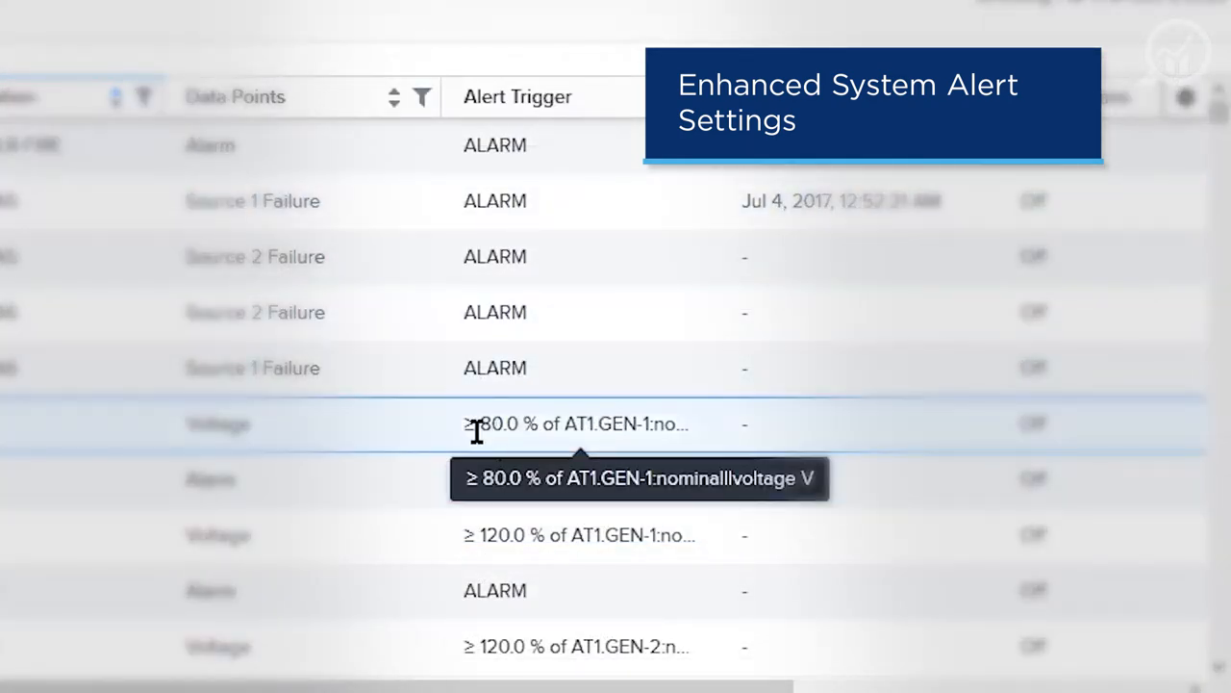
pyautogui.moveTo(710, 441)
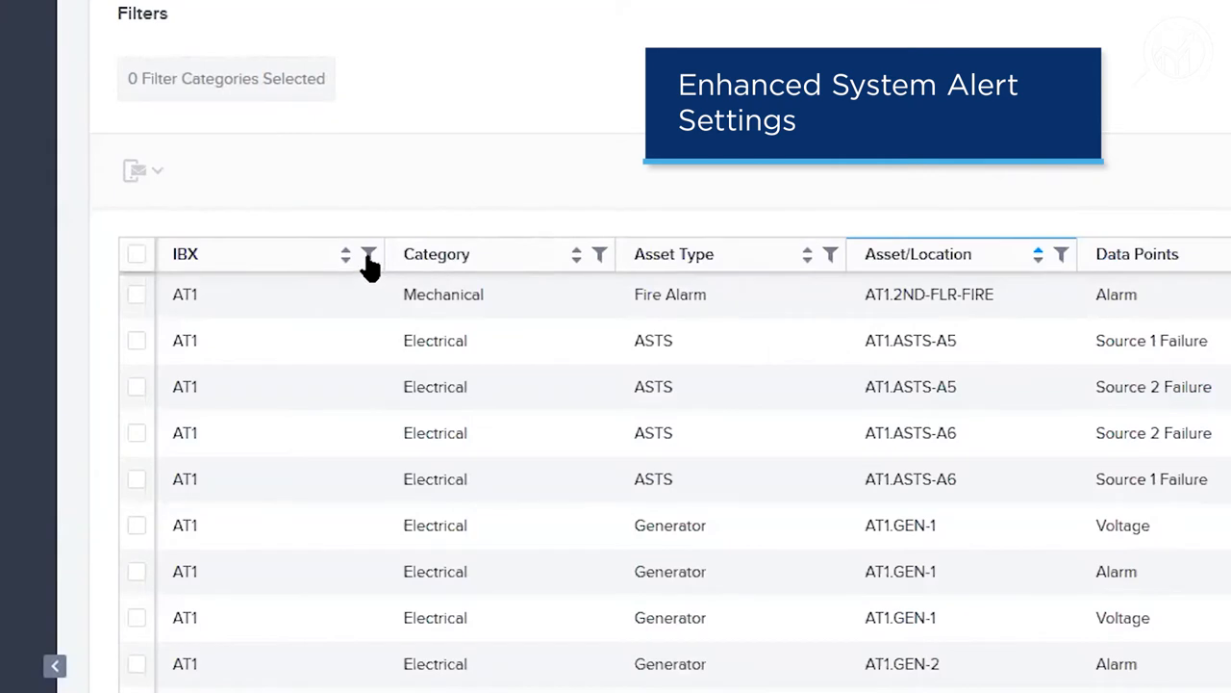
pyautogui.click(369, 254)
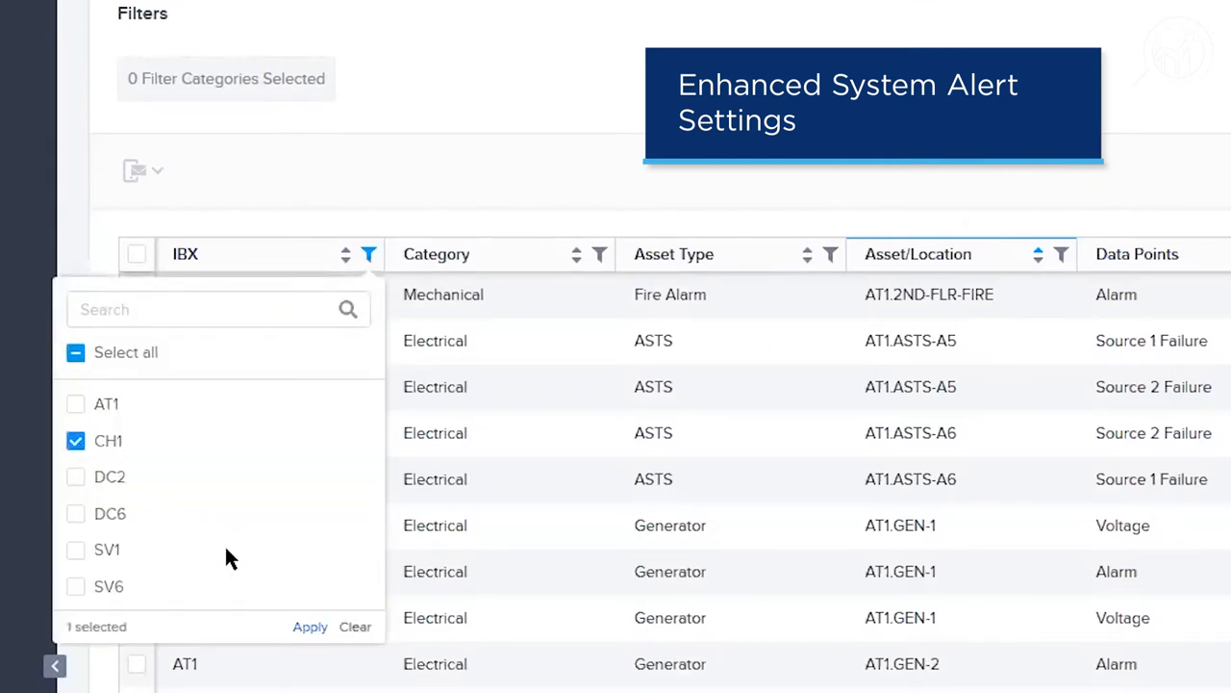
pyautogui.click(310, 627)
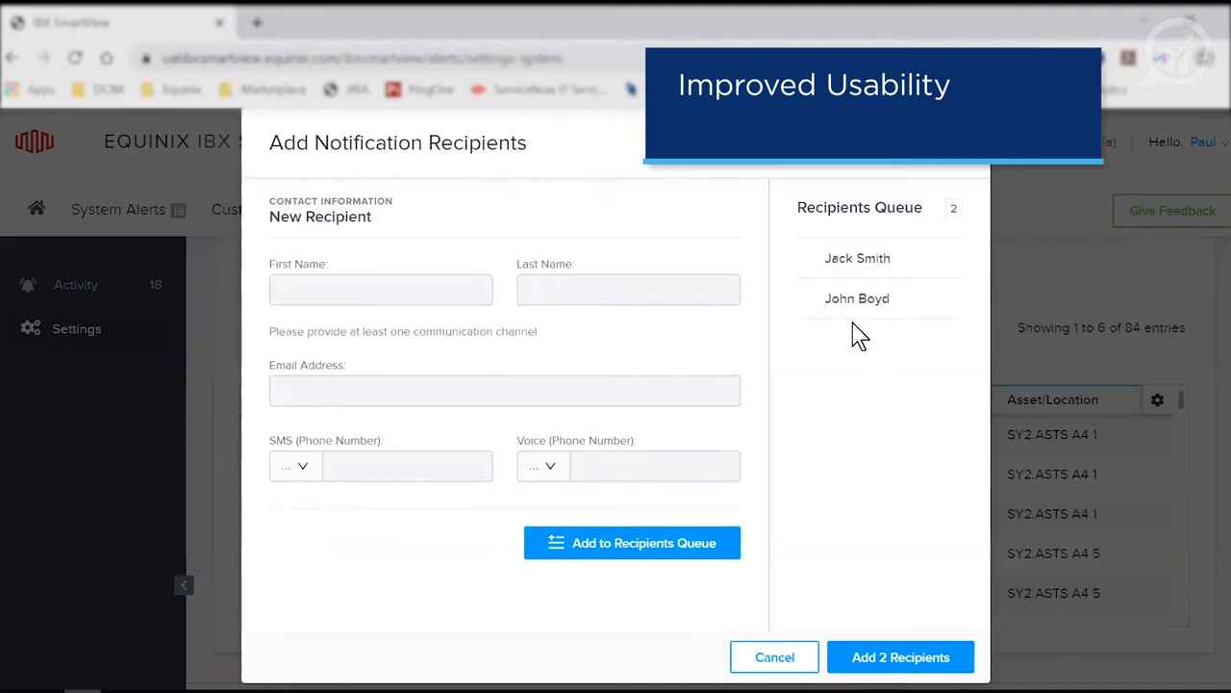
pyautogui.click(900, 658)
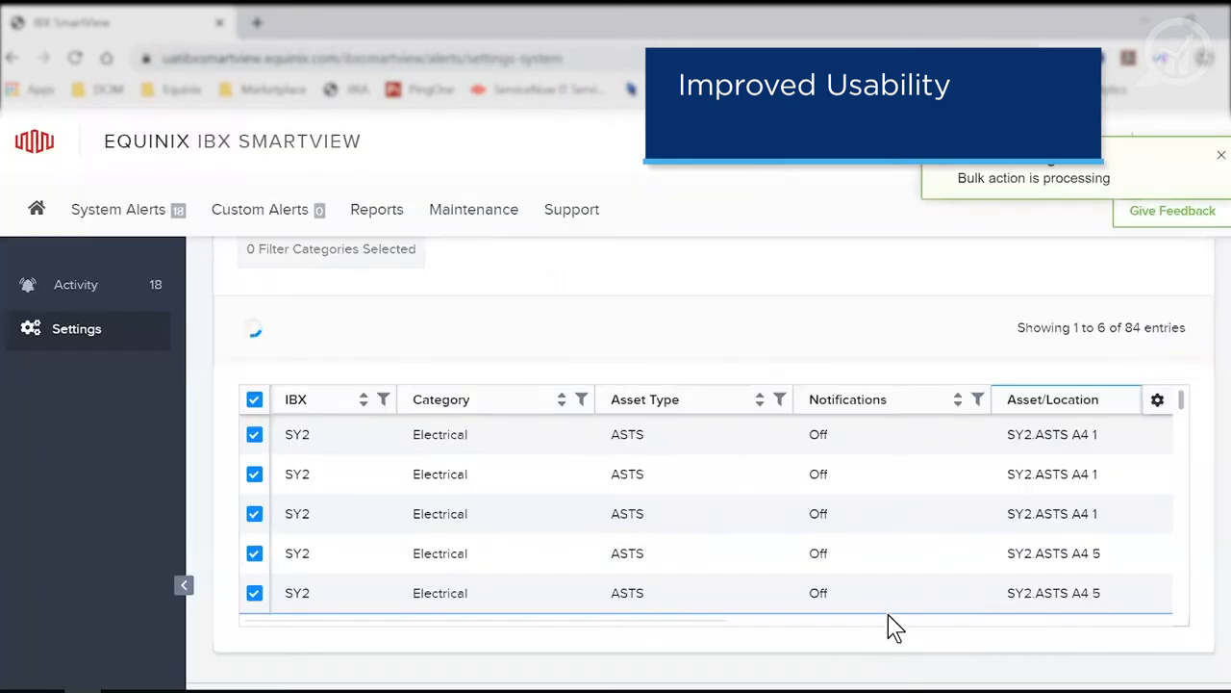